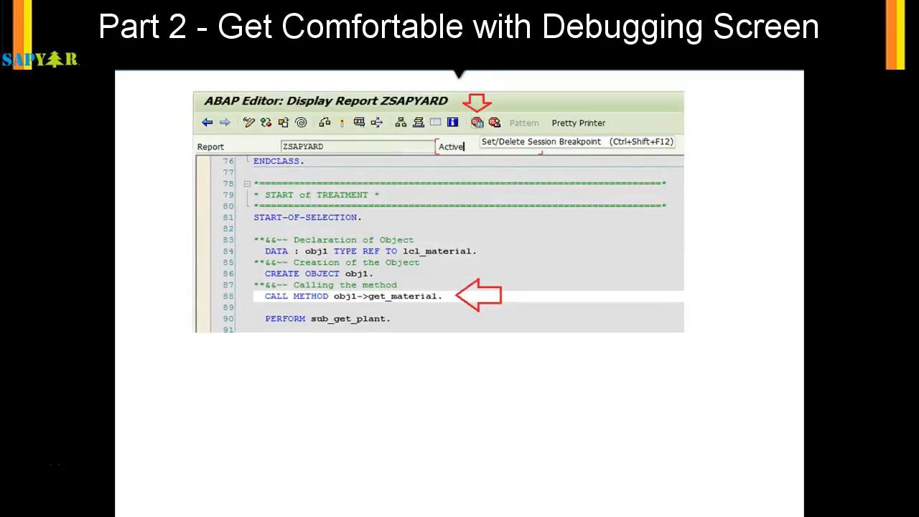
mouse_move(97, 281)
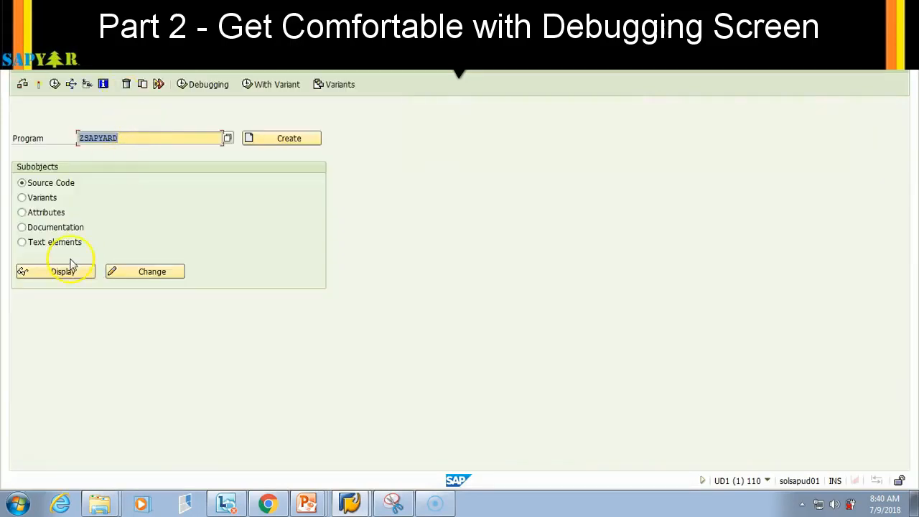
Step: Display the ZSAPYARD source and scroll to the START-OF-SELECTION block with the get_material call
click(64, 272)
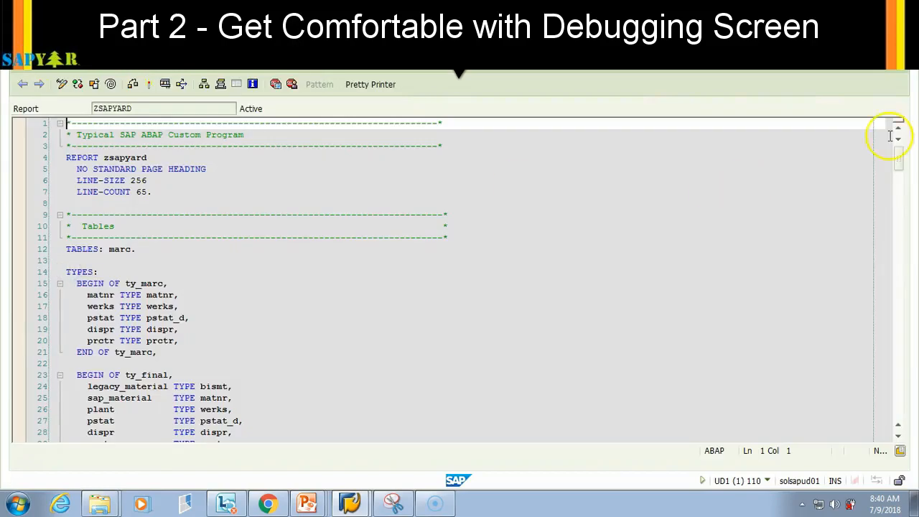
drag(897, 144, 898, 194)
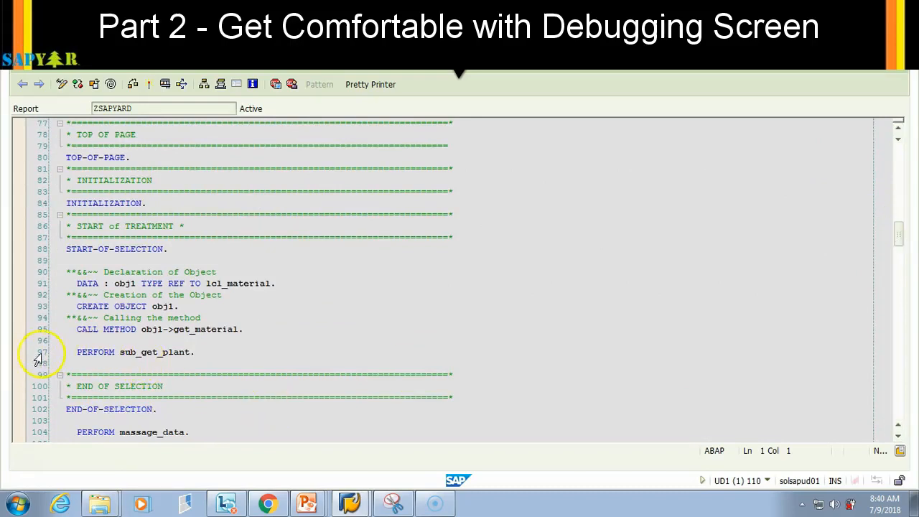
Step: Set a session breakpoint on line 97, the PERFORM sub_get_plant statement, after removing and re-adding it
click(20, 352)
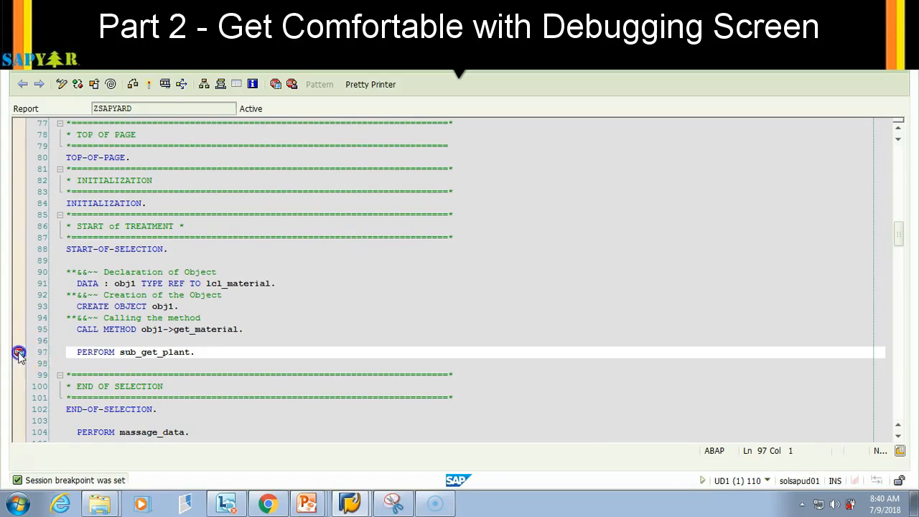
click(19, 354)
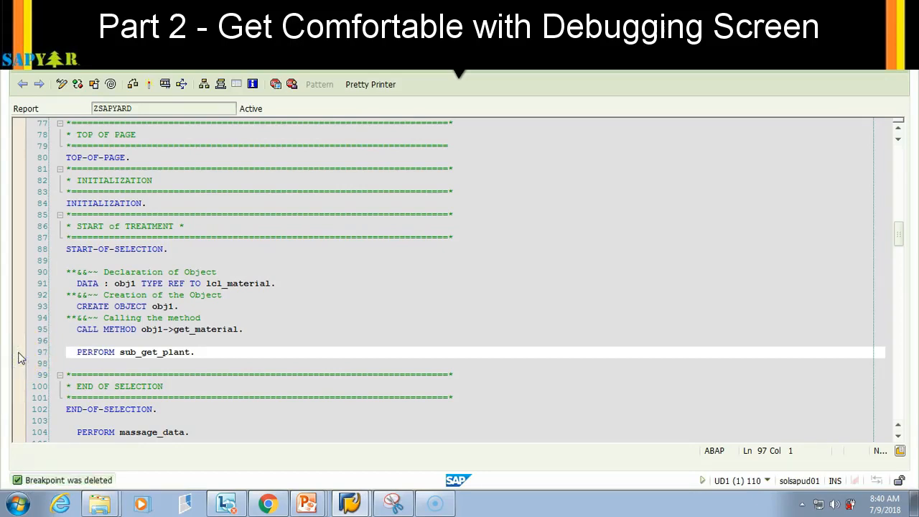
click(108, 351)
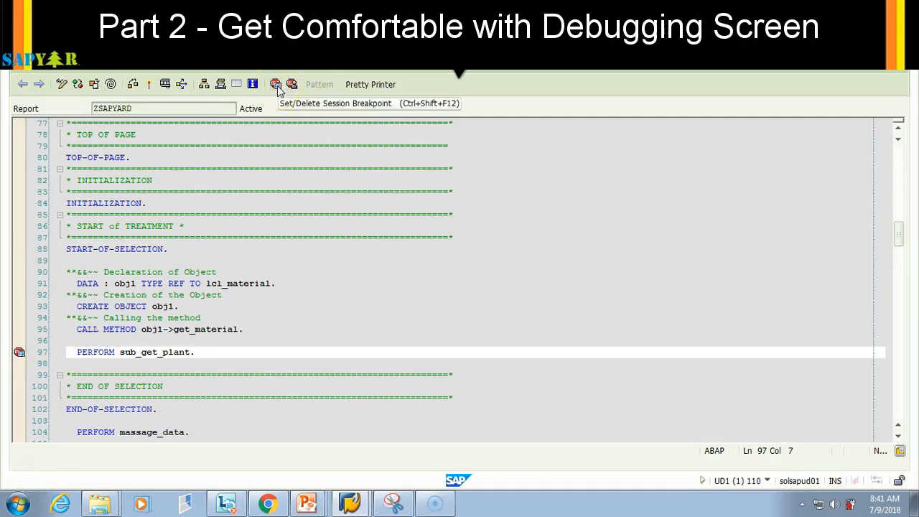
click(276, 83)
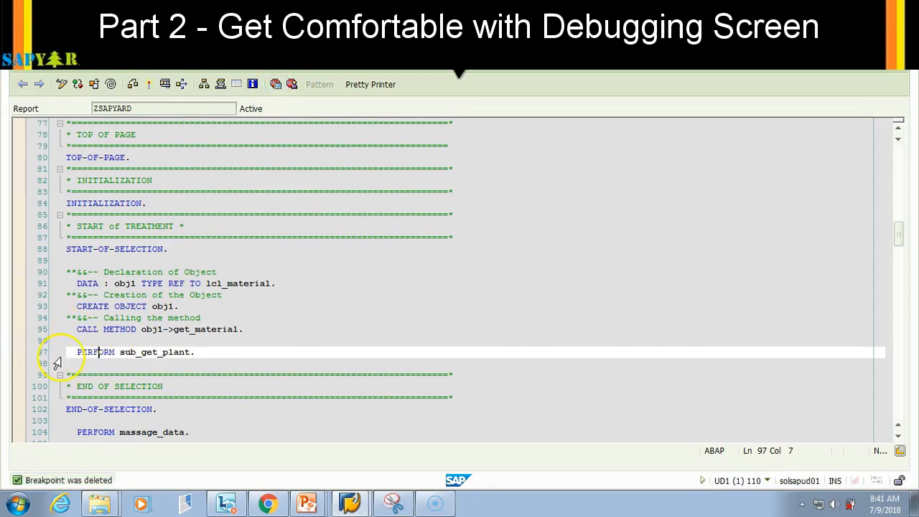
click(78, 352)
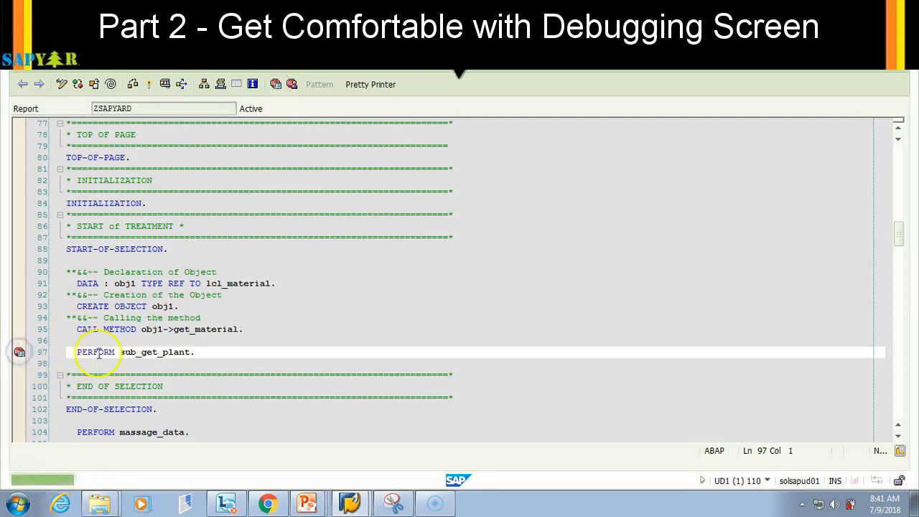
click(292, 83)
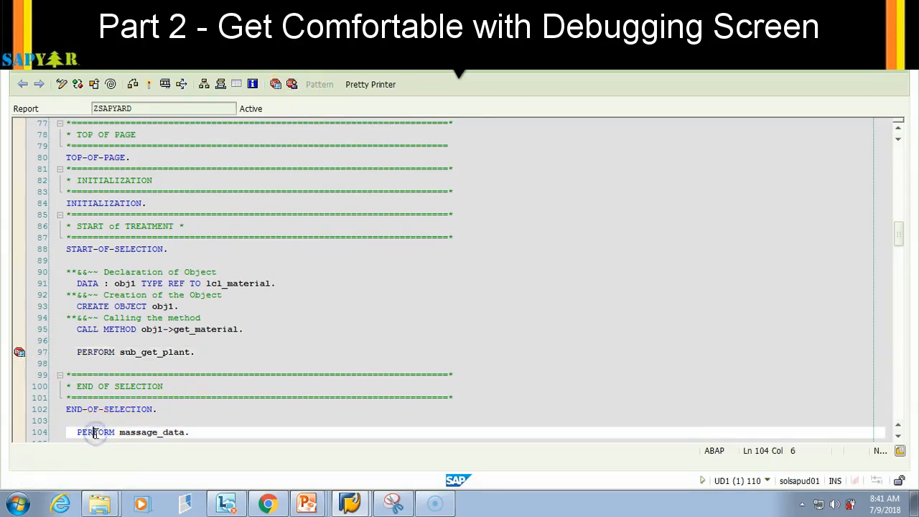
mouse_move(293, 83)
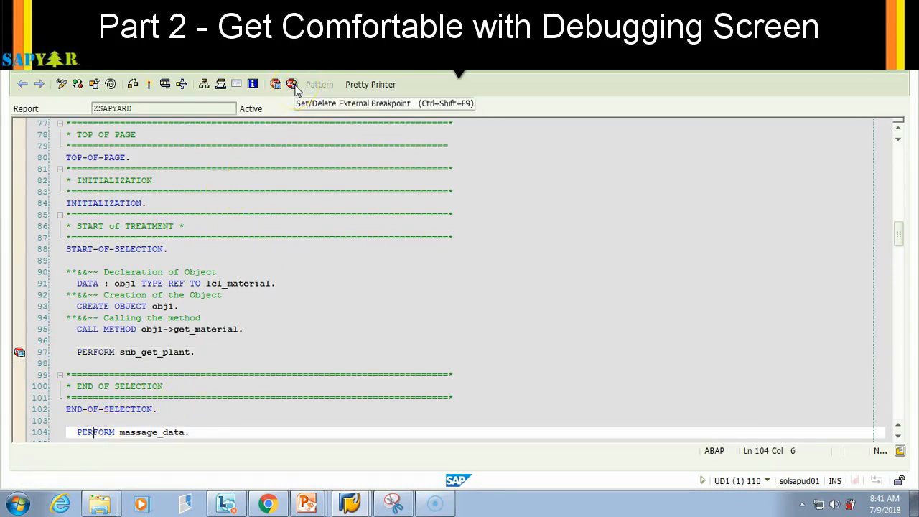
click(293, 83)
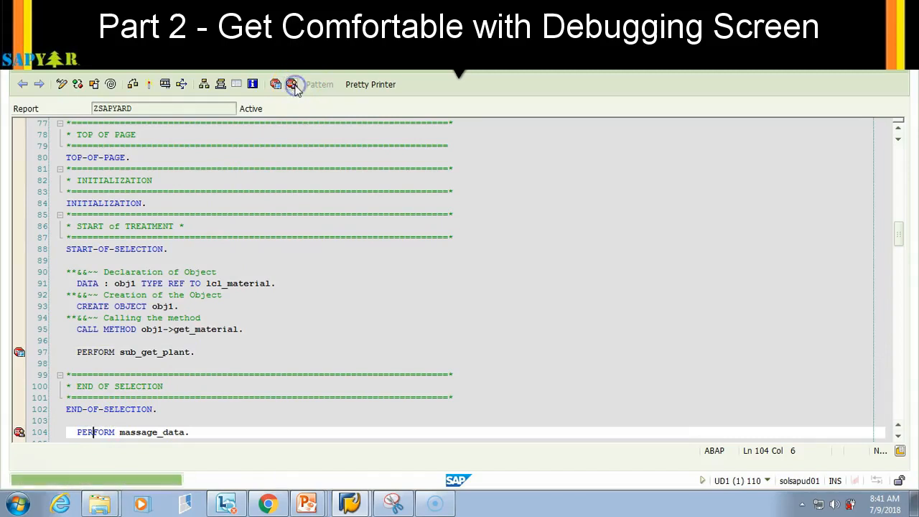
click(293, 83)
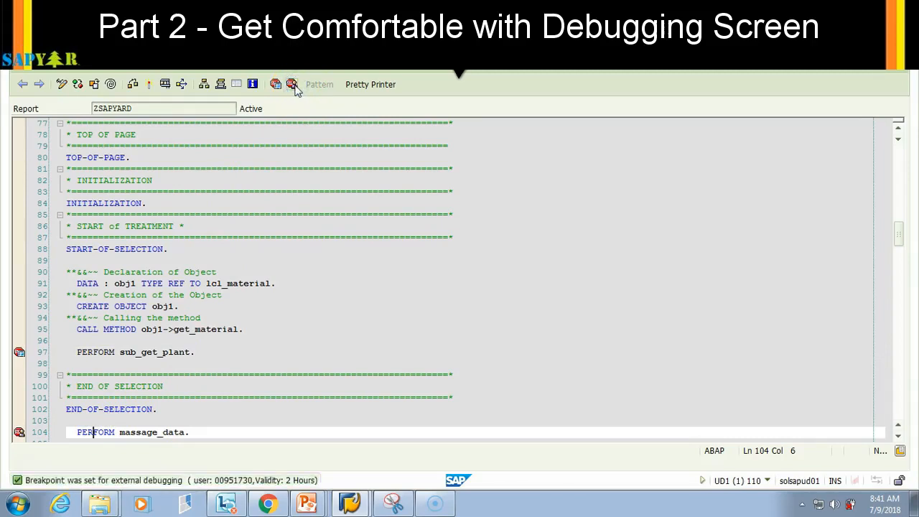
click(106, 432)
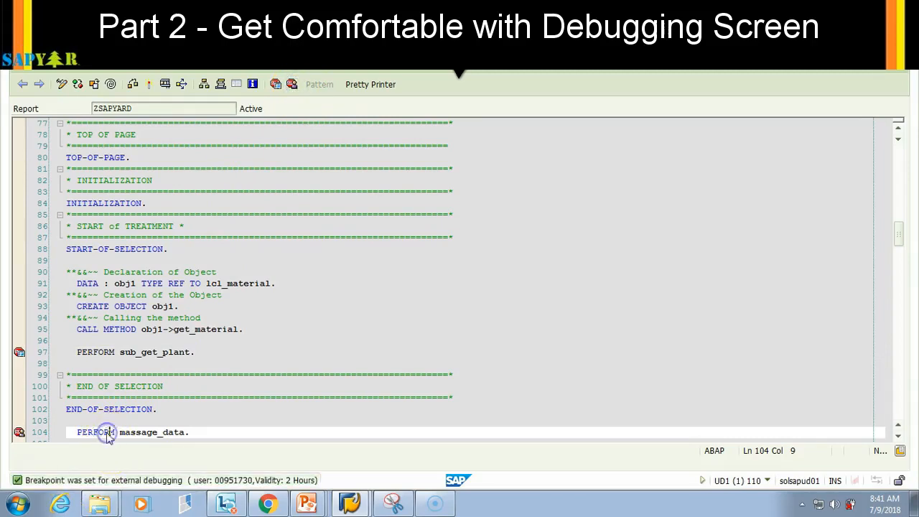
click(293, 83)
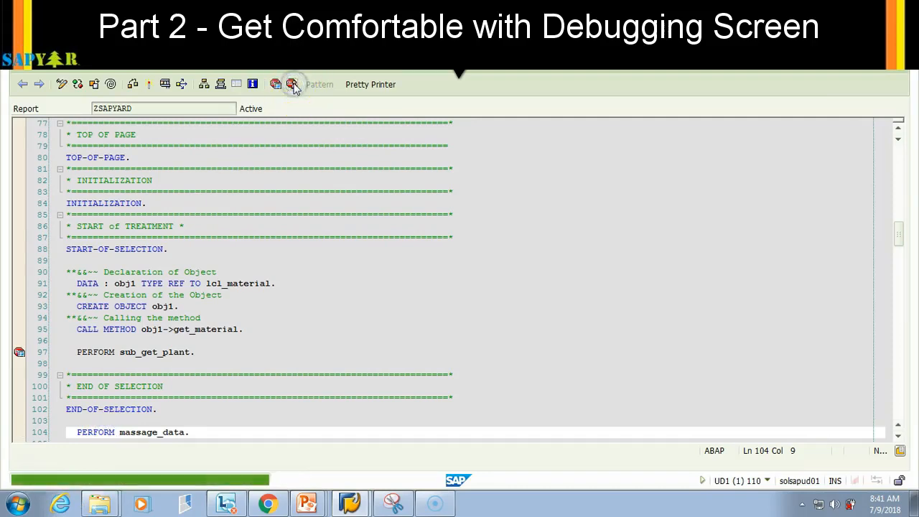
click(293, 83)
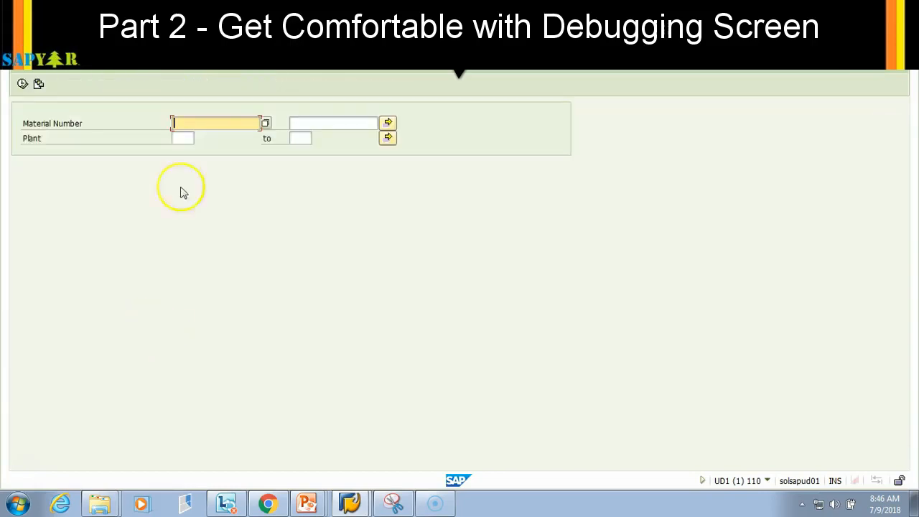
mouse_move(218, 158)
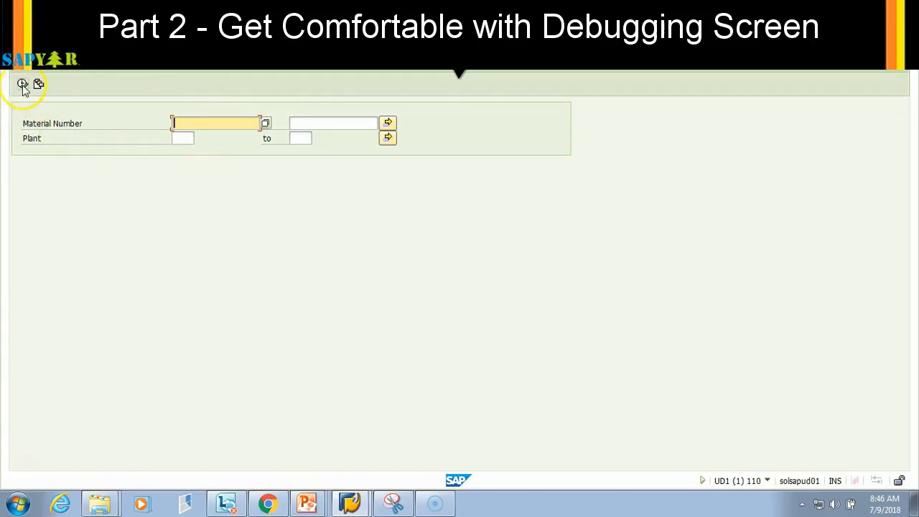
mouse_move(23, 85)
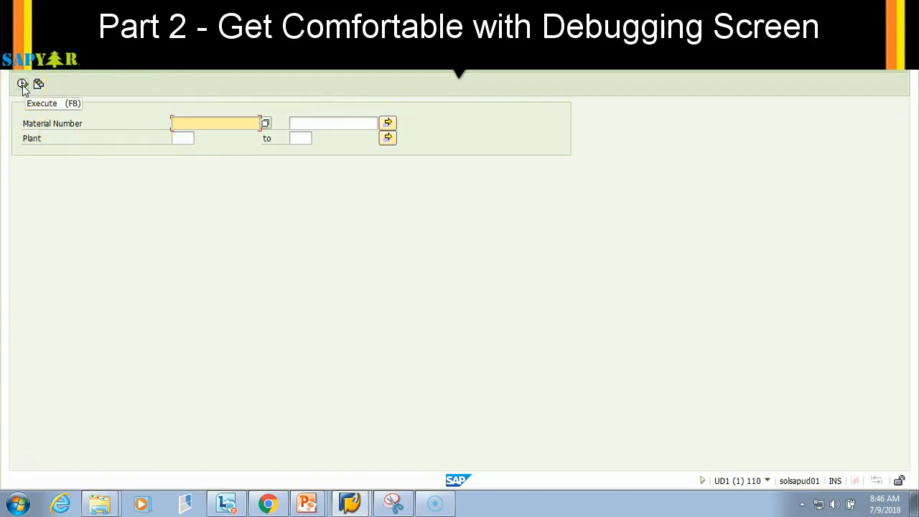
Step: Execute ZSAPYARD (F8) with empty selection criteria so it halts in the ABAP debugger near line 97
click(23, 84)
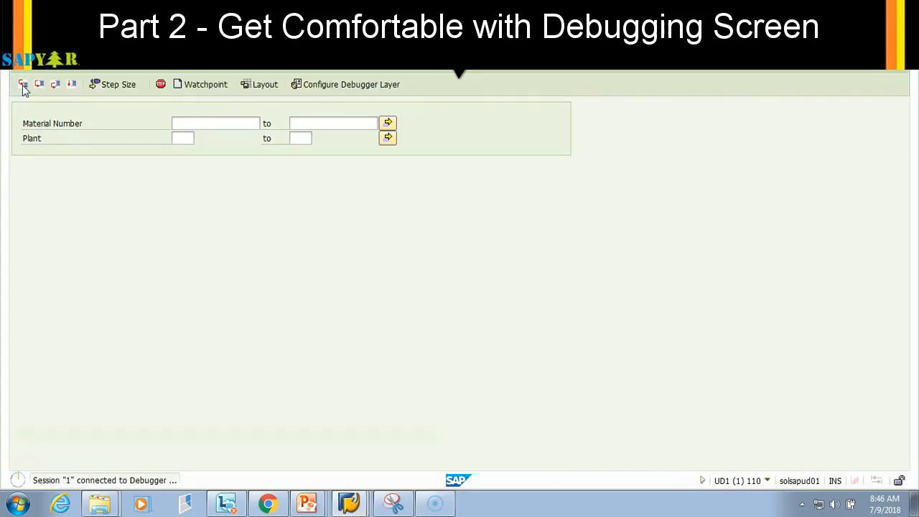
click(23, 83)
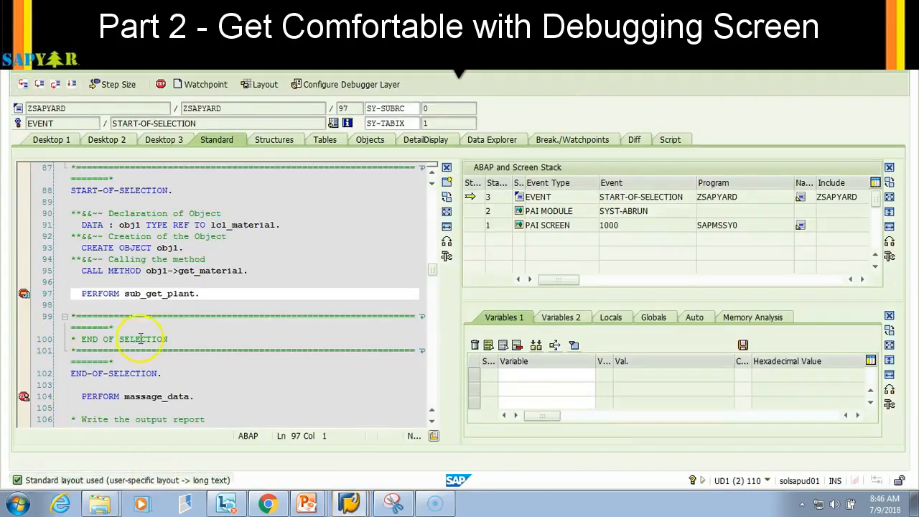